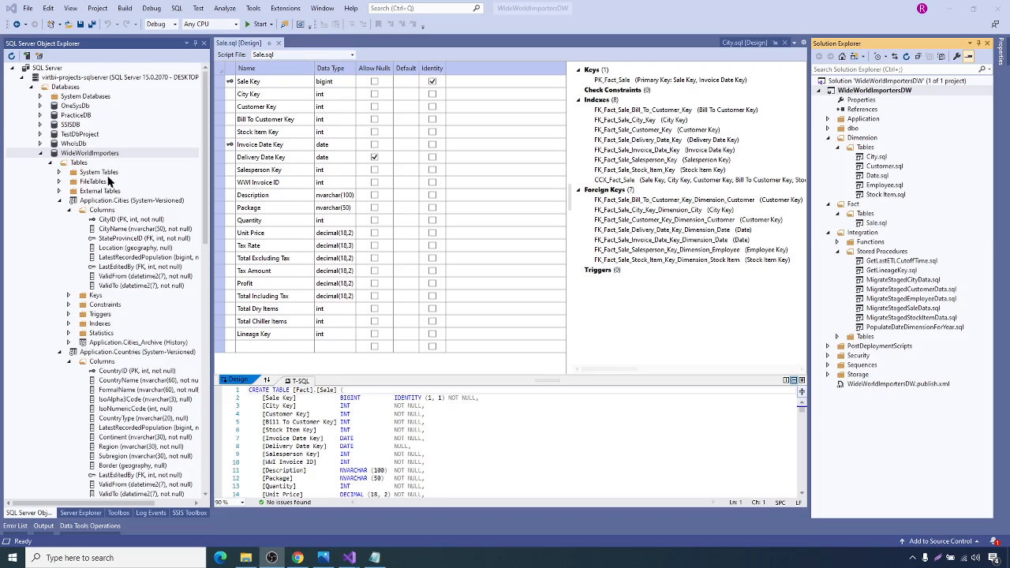
- Browse the wide-world-importers sample folder on GitHub, then switch to DailyETLMain.dtsx in Visual Studio
left_click(296, 559)
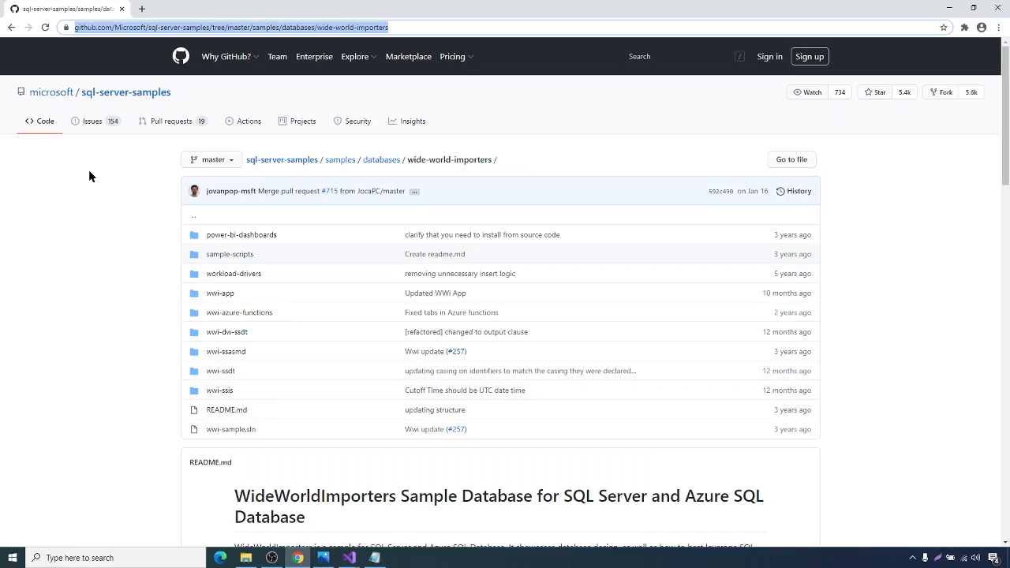
mouse_move(101, 180)
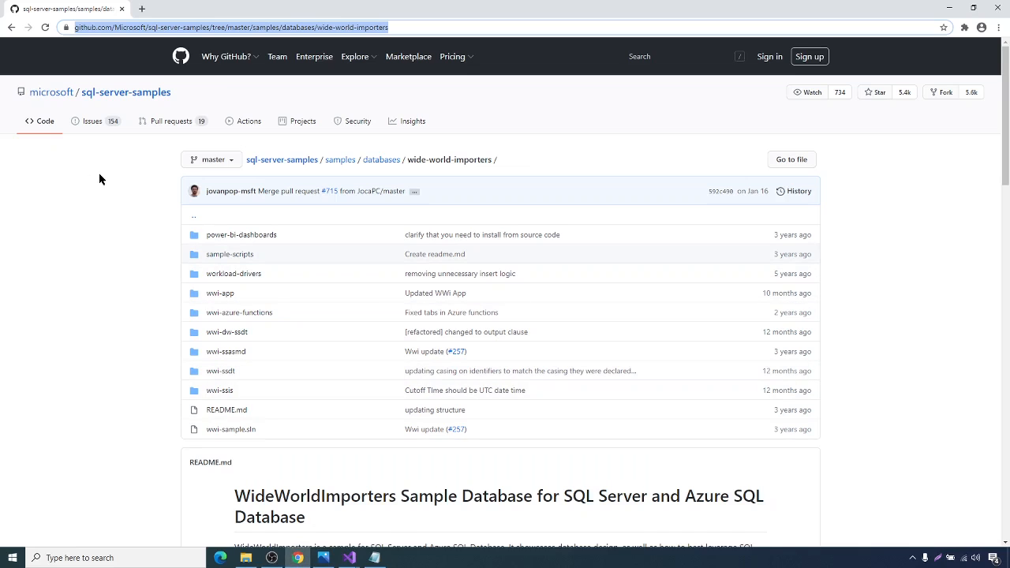
mouse_move(123, 250)
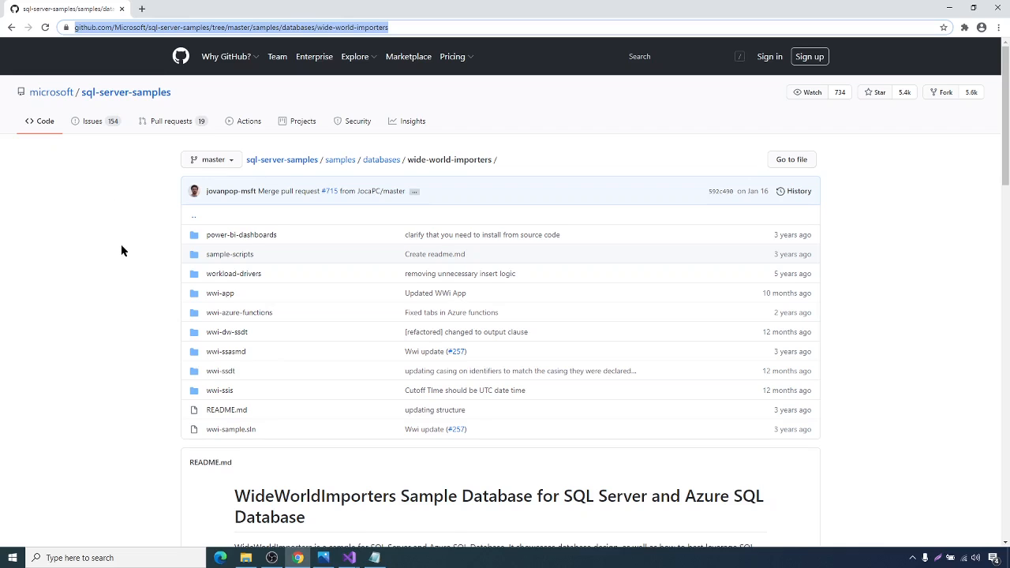
mouse_move(123, 235)
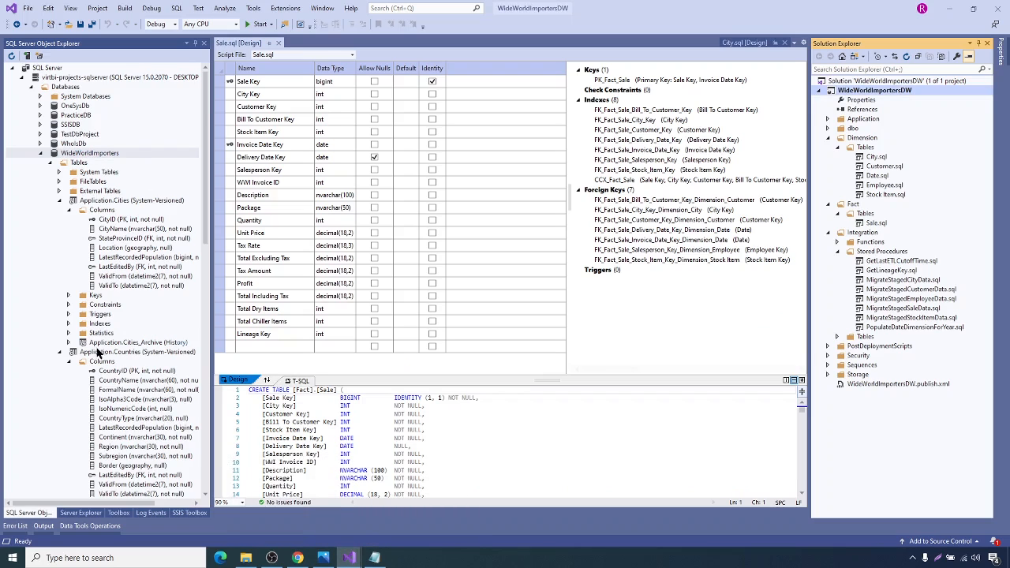
mouse_move(919, 230)
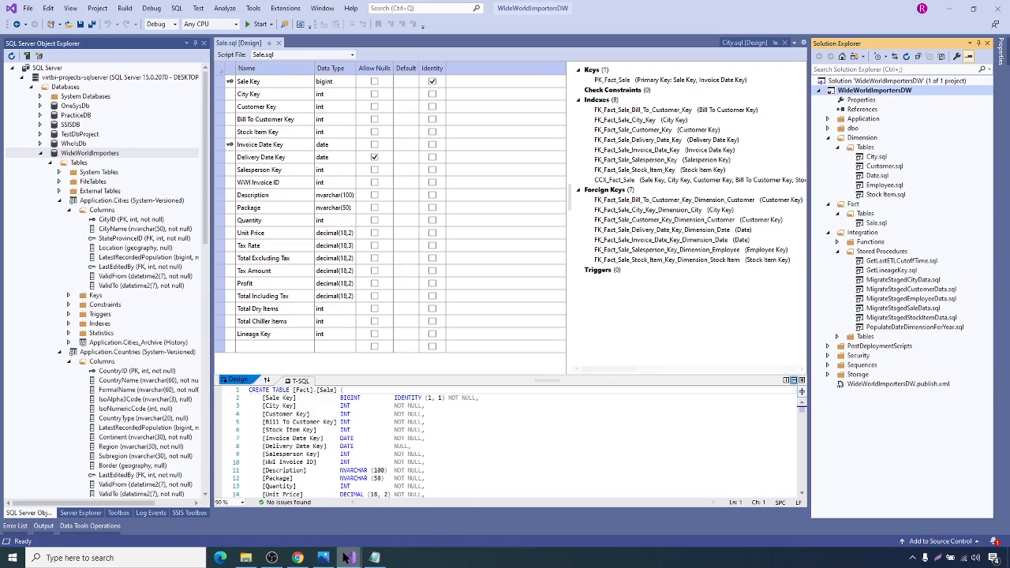
left_click(348, 557)
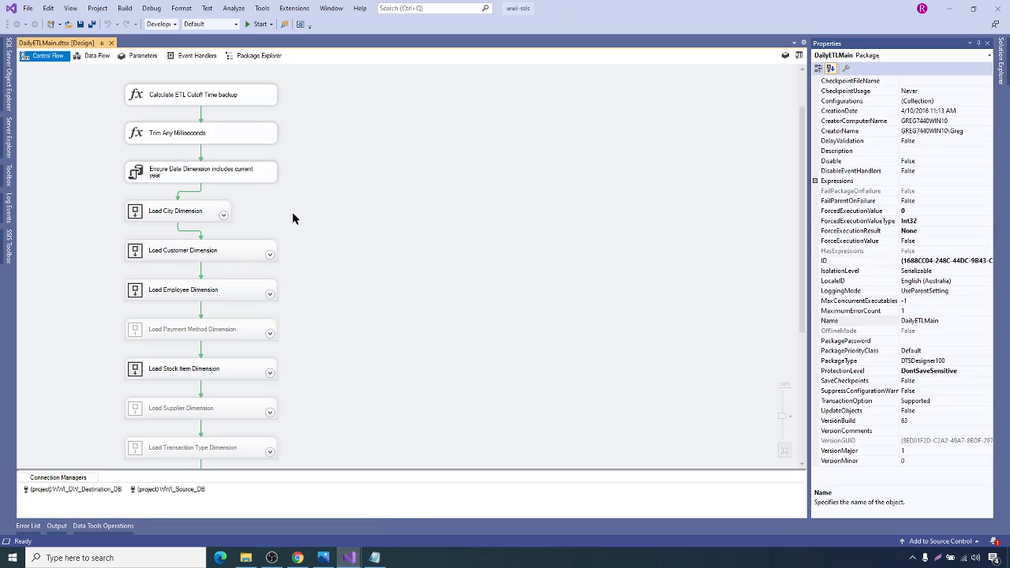
mouse_move(338, 553)
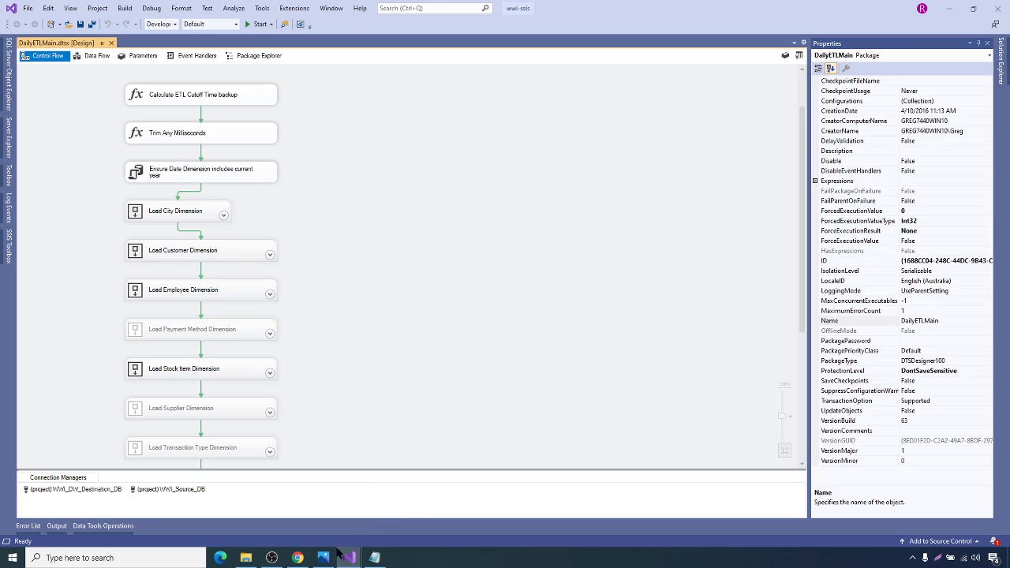